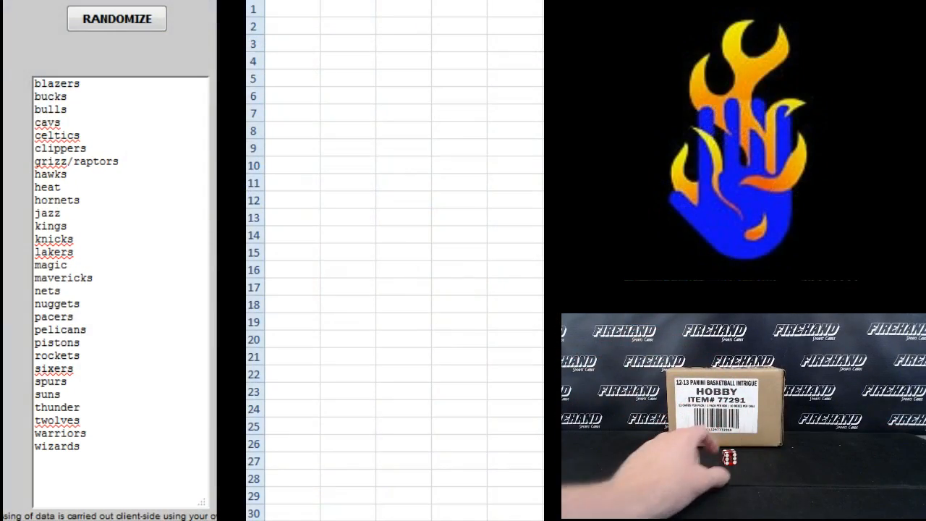
Step: Load the 29 usernames into the List Randomizer and shuffle them three times
left_click(115, 18)
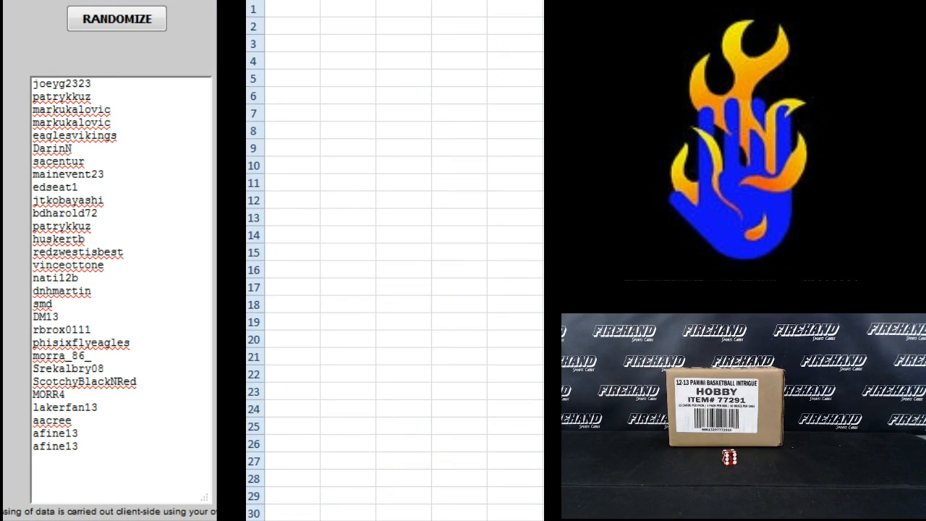
left_click(115, 19)
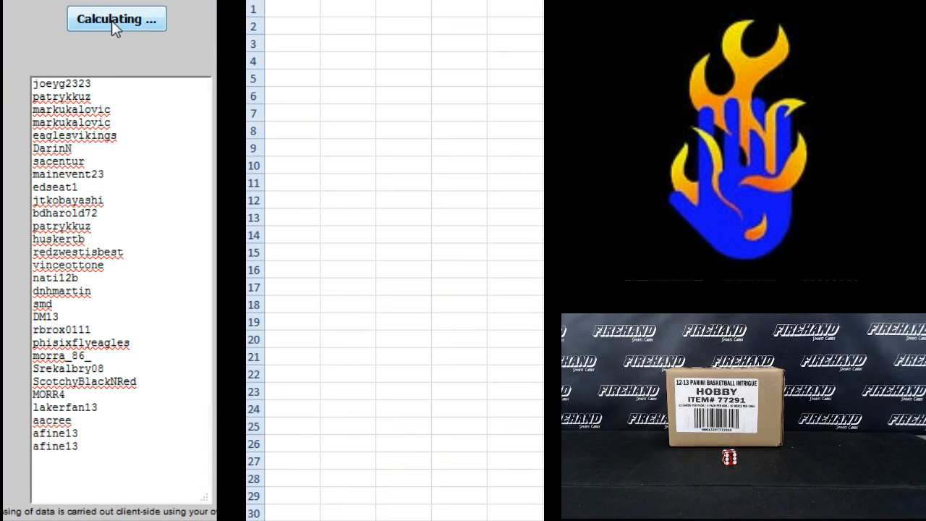
left_click(116, 19)
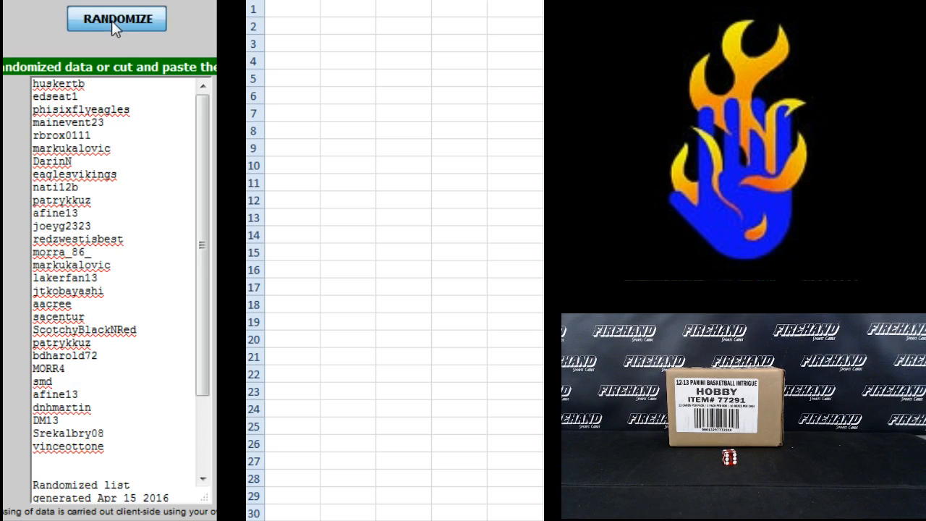
left_click(116, 17)
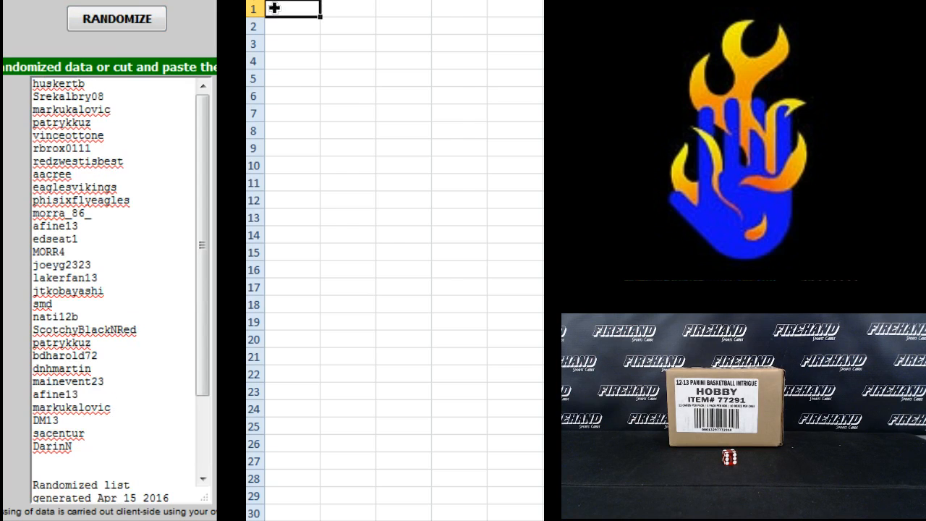
Step: Paste the shuffled usernames into A1:A29, then reload and shuffle the NBA team list
key("ctrl+v")
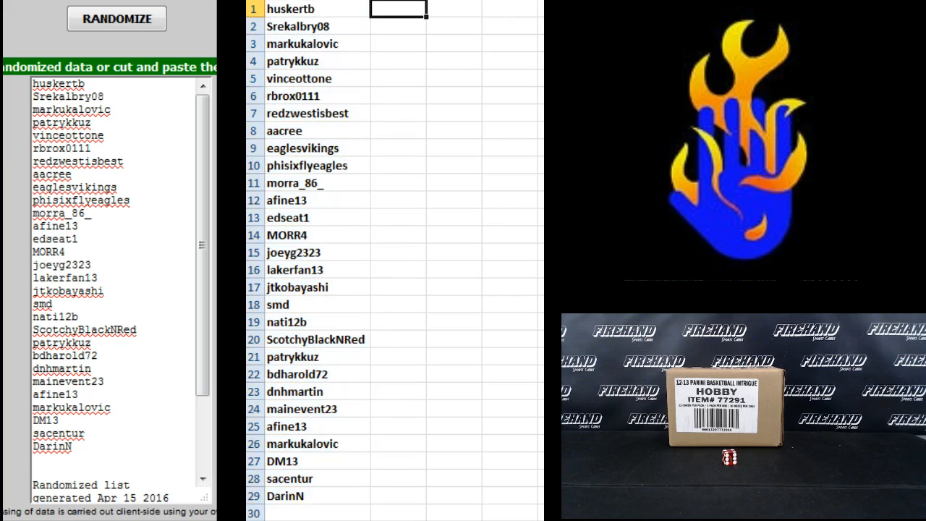
left_click(116, 18)
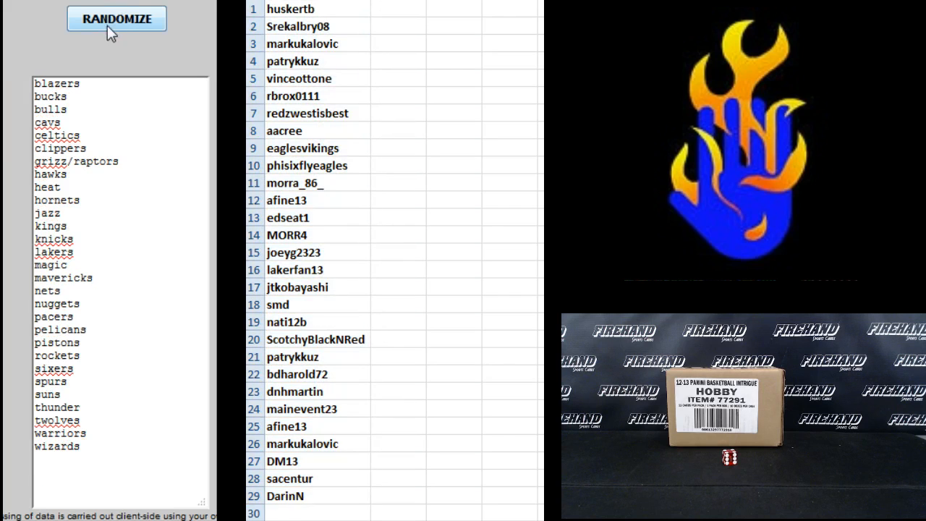
left_click(116, 18)
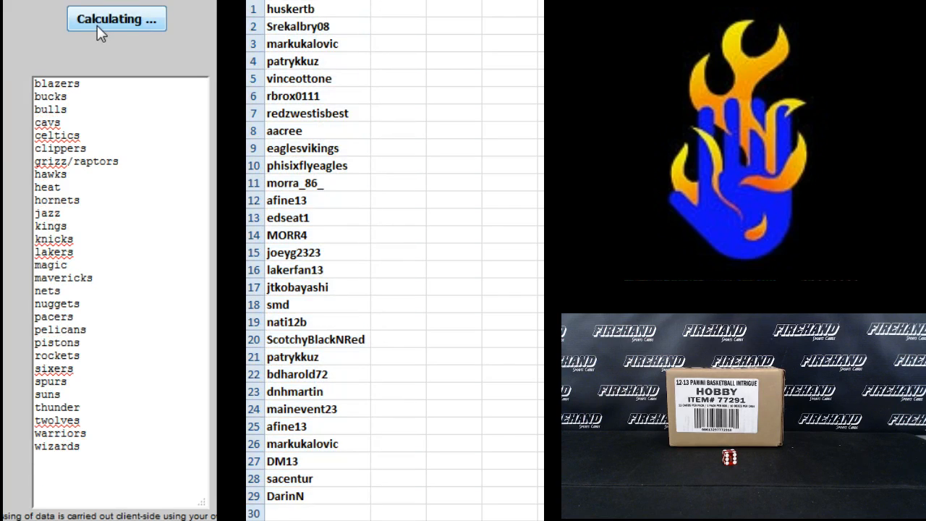
left_click(115, 18)
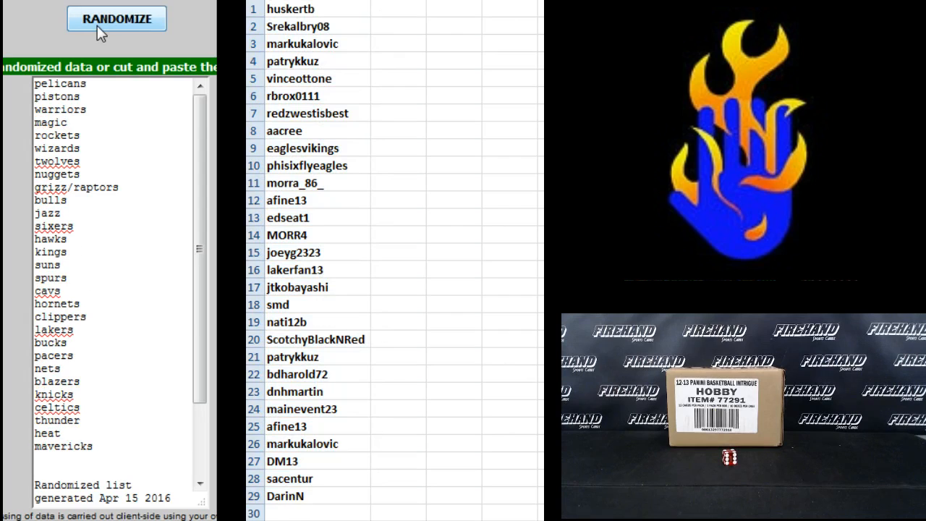
Step: Reshuffle the NBA team names for the column B pairing beside the usernames
left_click(116, 17)
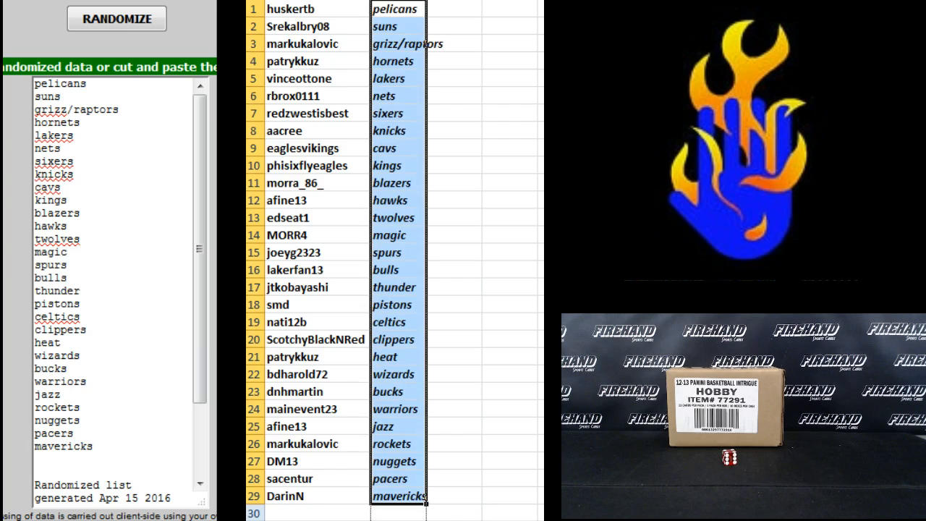
left_click(411, 9)
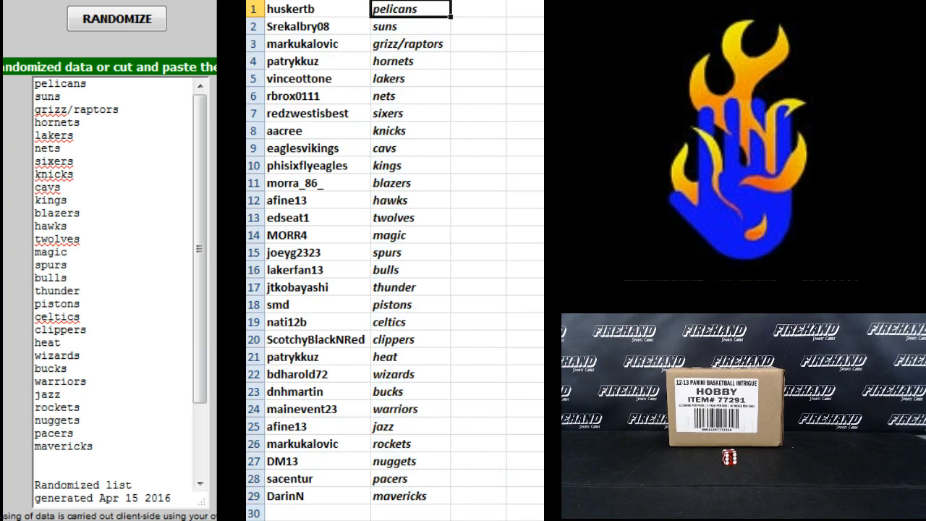
left_click(411, 44)
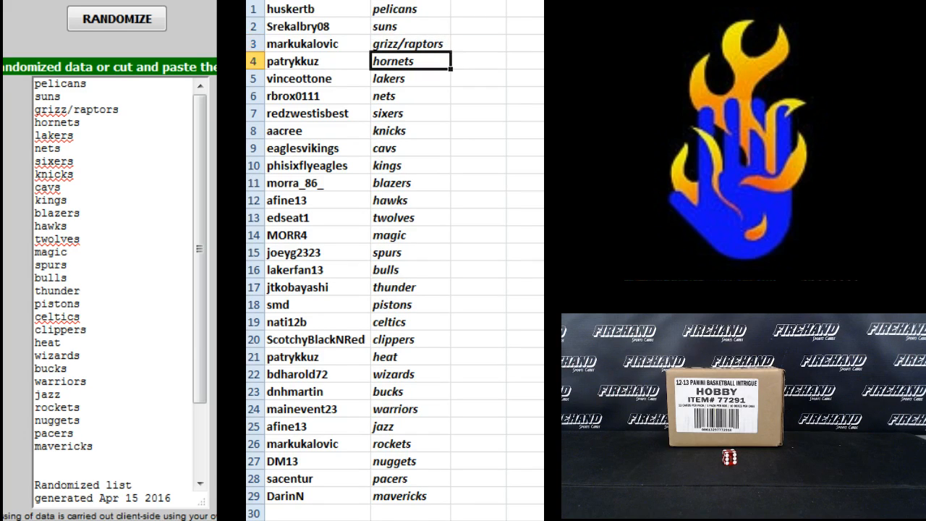
left_click(410, 78)
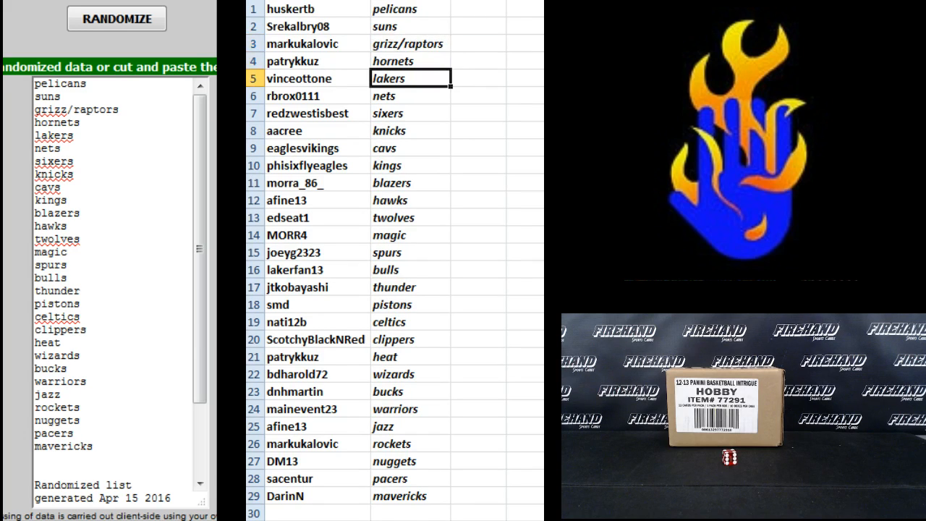
left_click(411, 113)
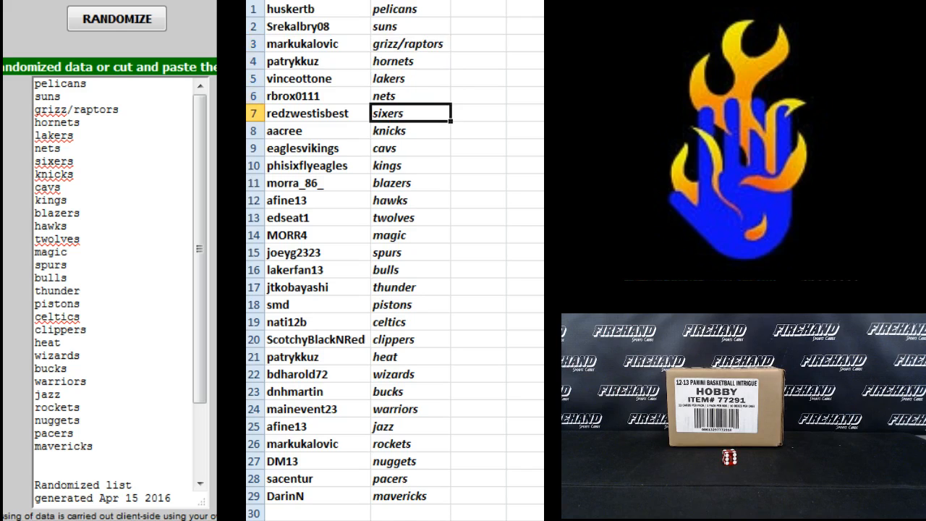
left_click(411, 130)
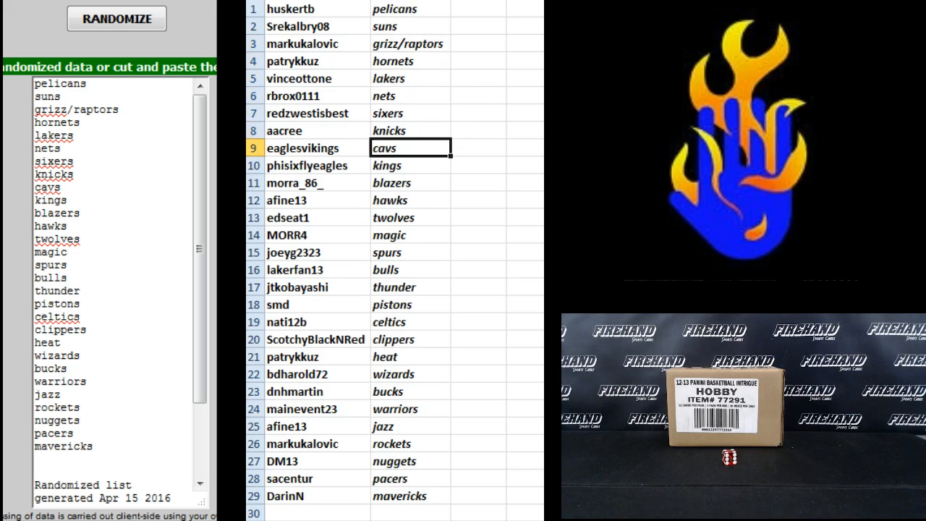
left_click(410, 165)
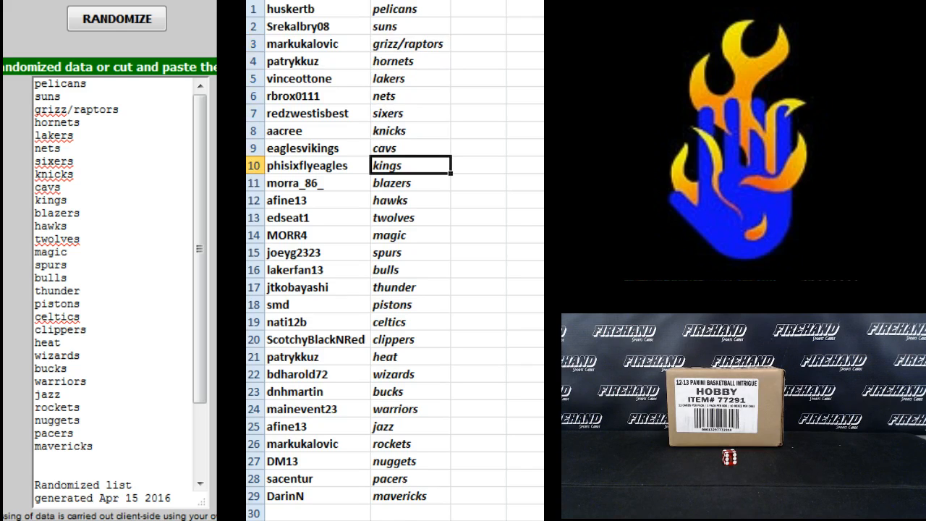
left_click(410, 182)
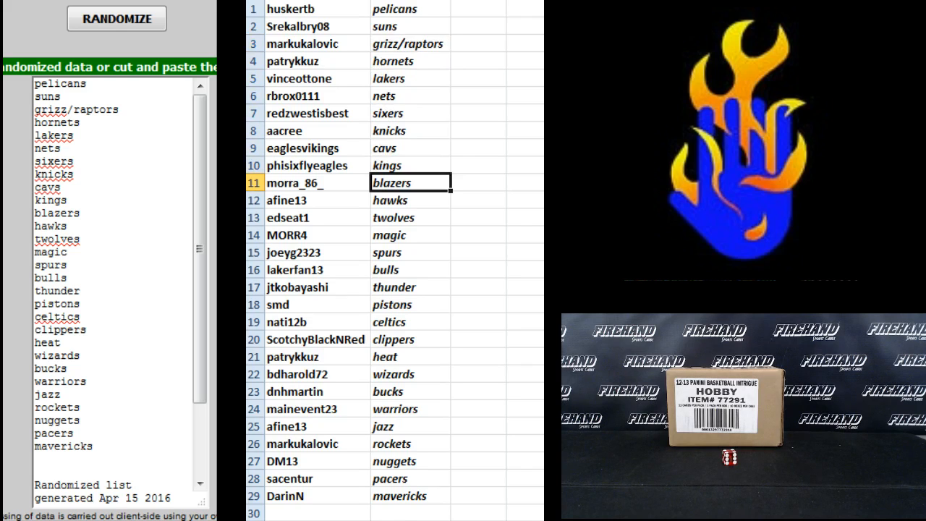
left_click(411, 217)
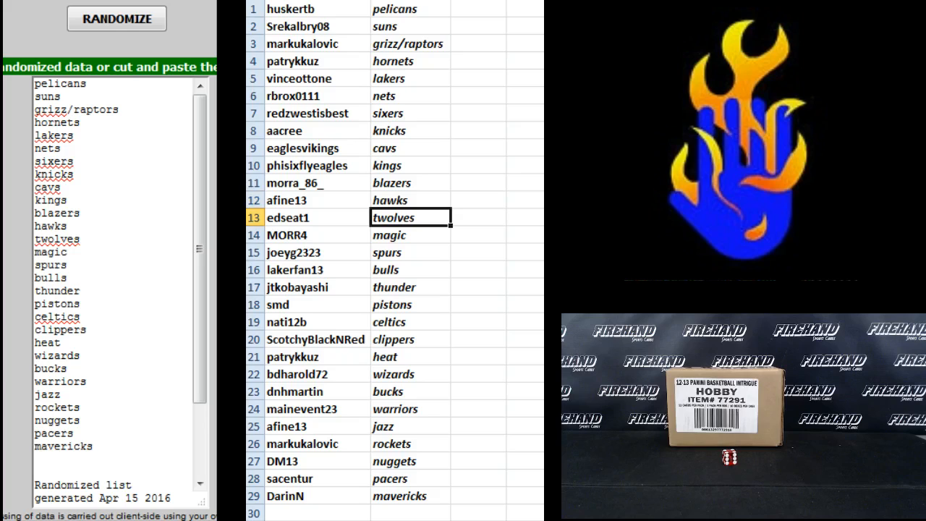
left_click(411, 234)
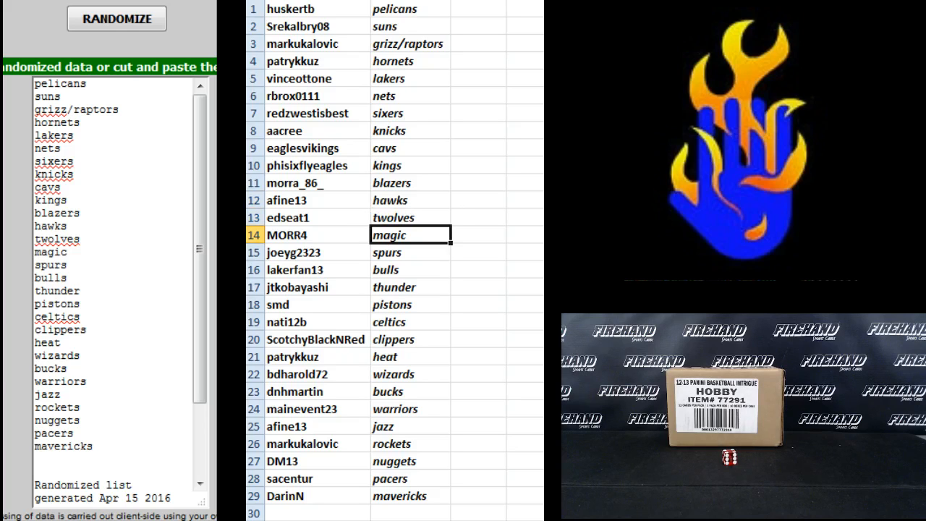
left_click(411, 269)
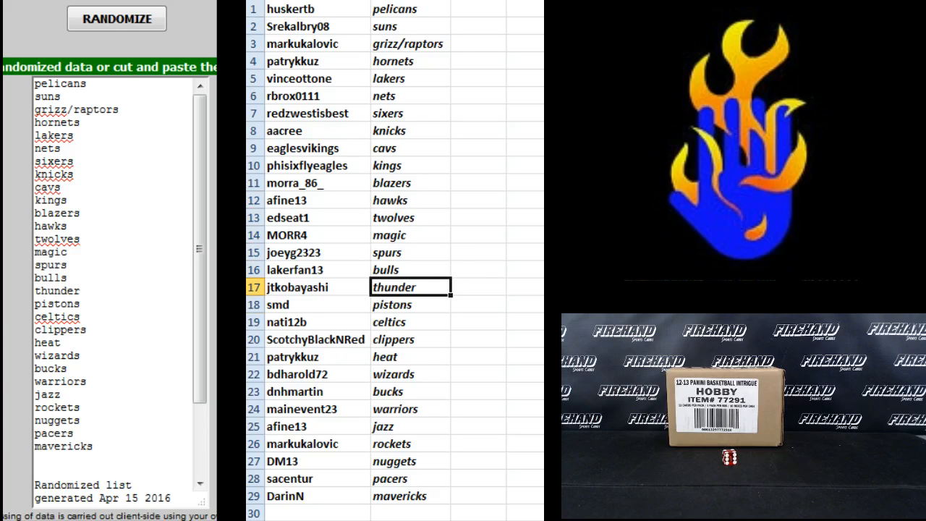
left_click(411, 321)
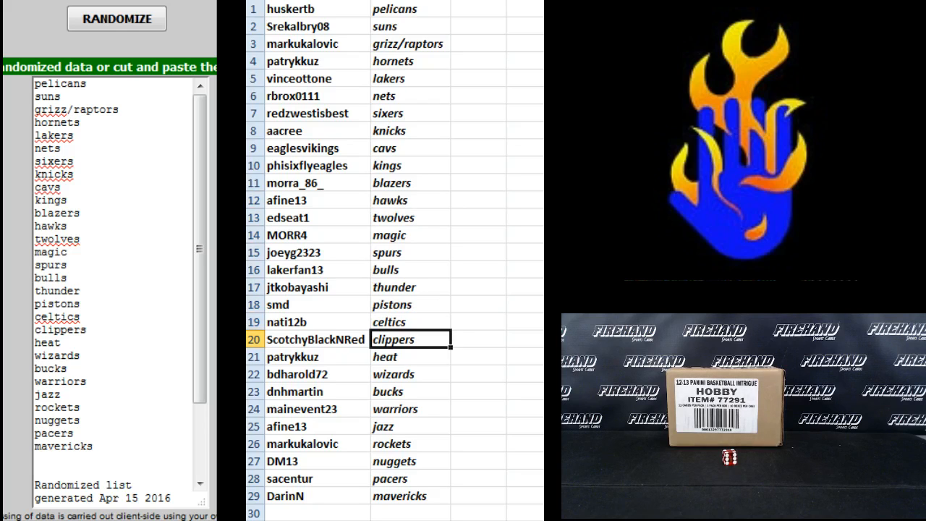
left_click(411, 356)
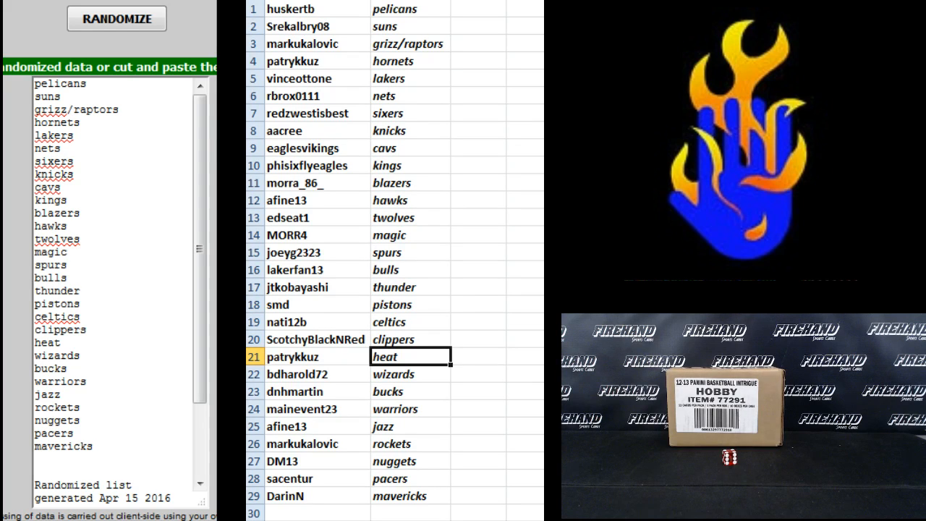
left_click(411, 391)
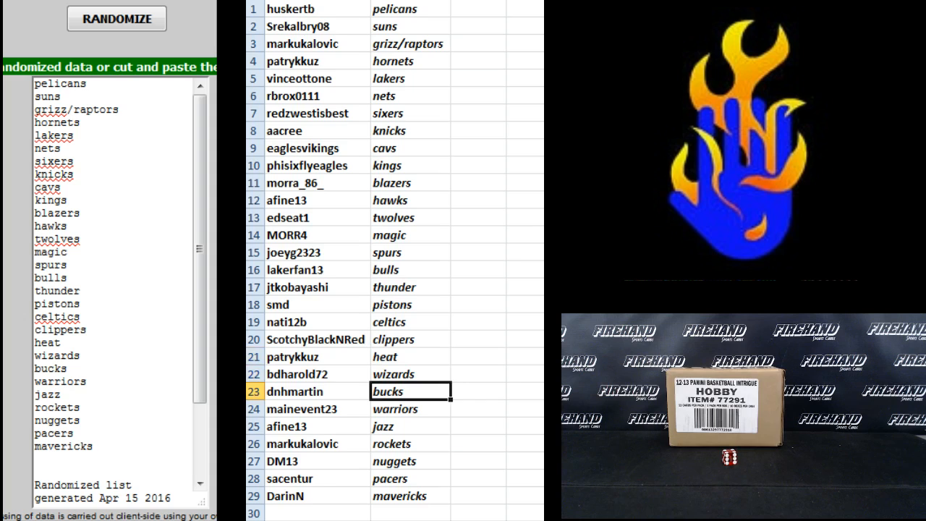
left_click(411, 408)
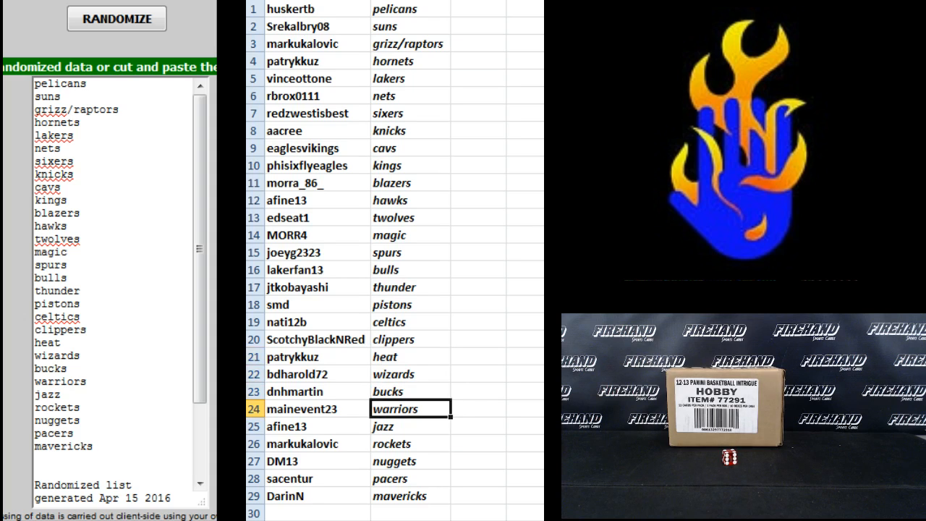
left_click(411, 425)
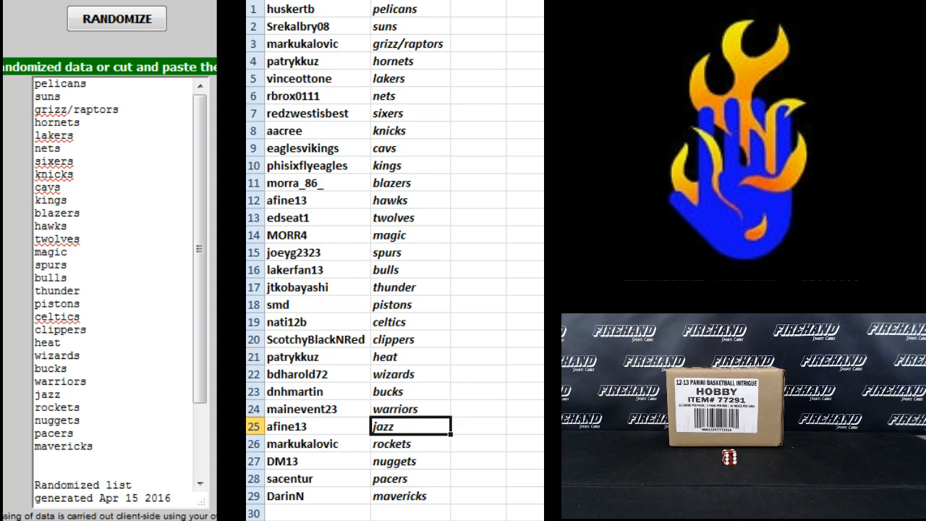
left_click(411, 442)
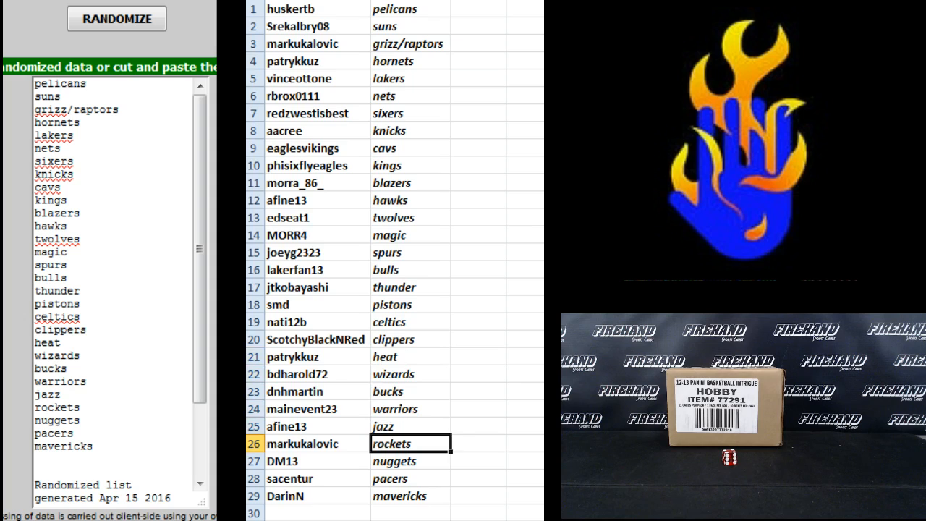
left_click(411, 477)
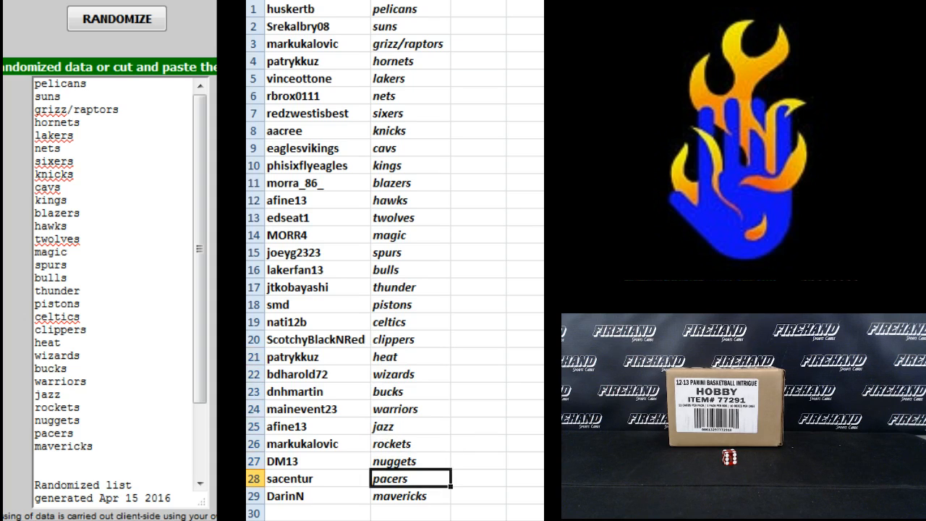